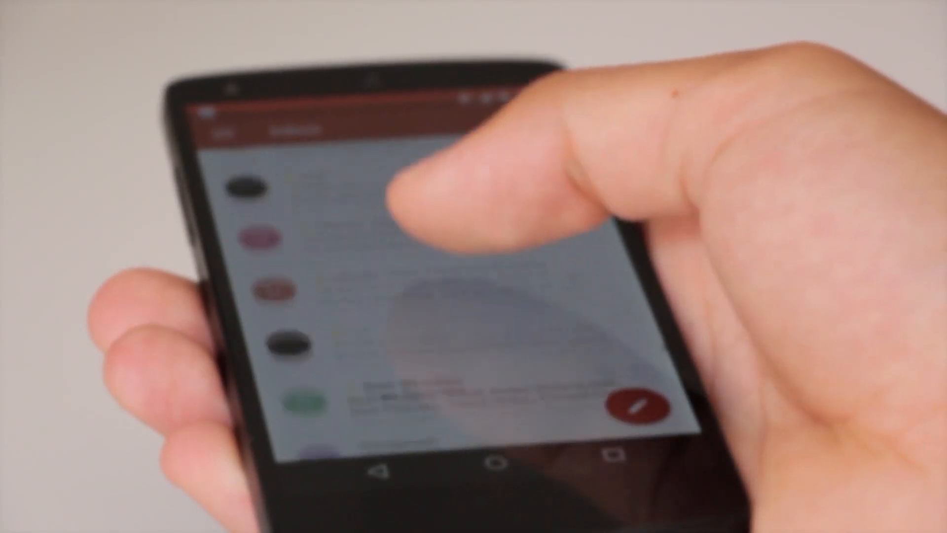
scroll(down, 3)
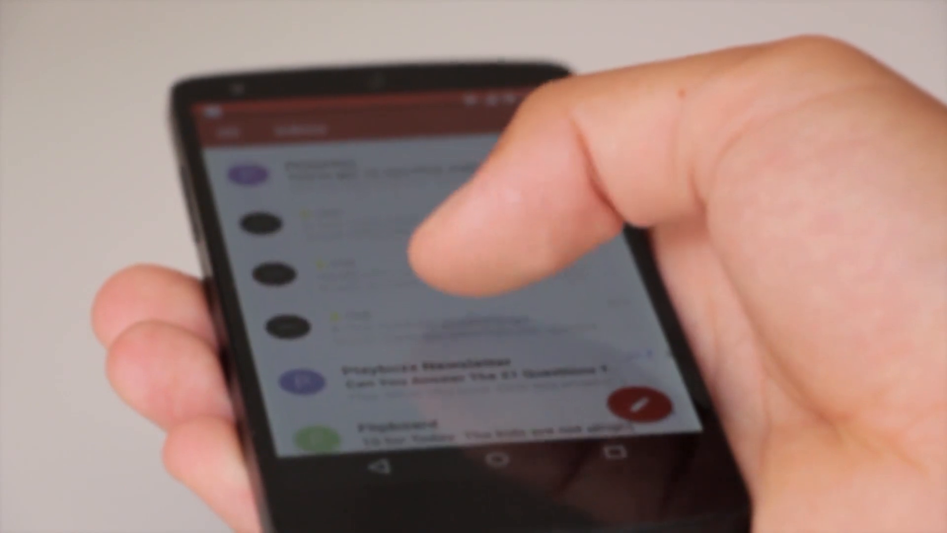
scroll(down, 3)
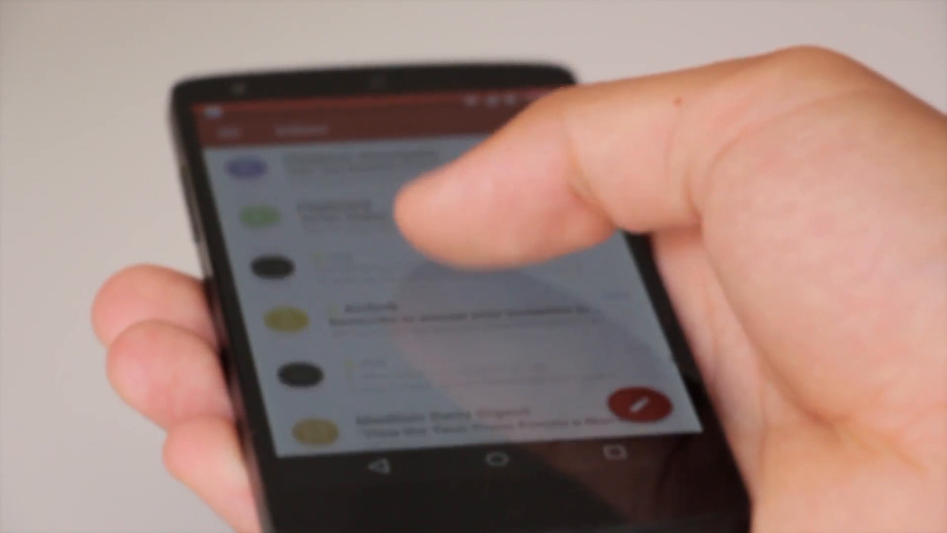